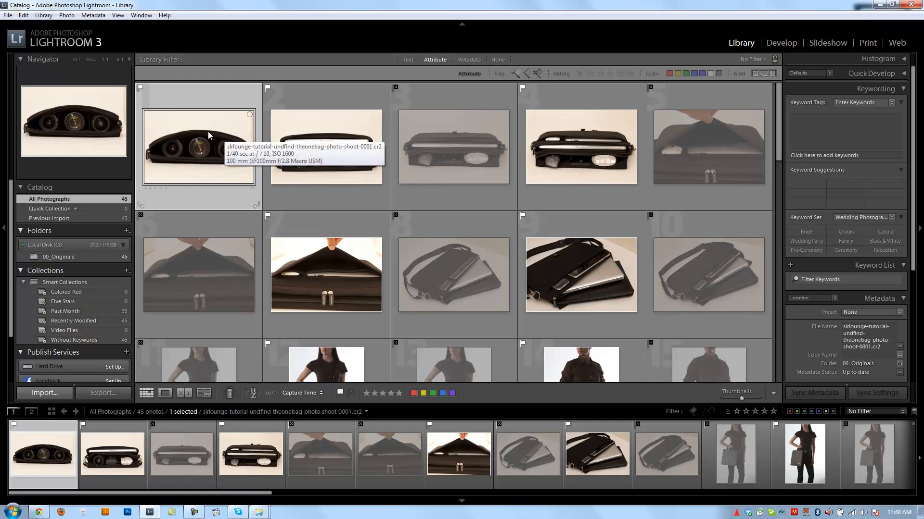
mouse_move(234, 156)
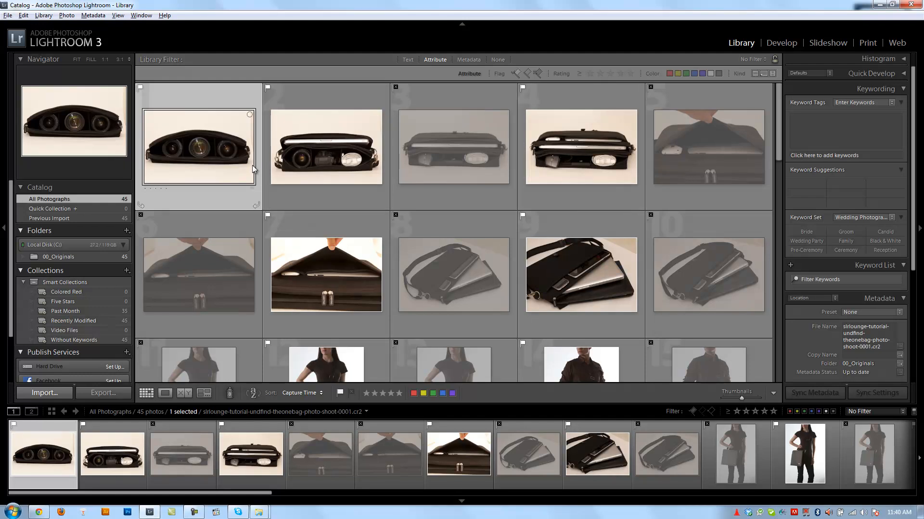
mouse_move(211, 161)
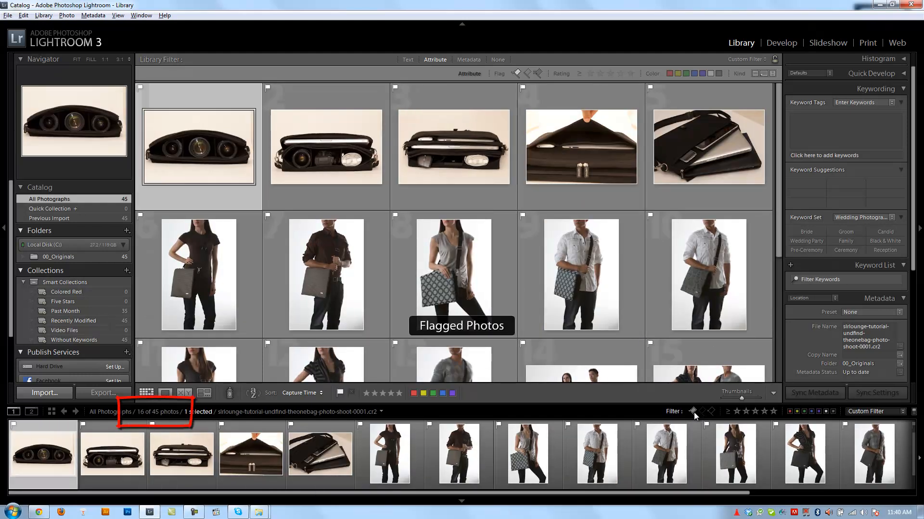
Show only the 29 unflagged bag photos, then clear the flag filter to show all 45.
left_click(693, 411)
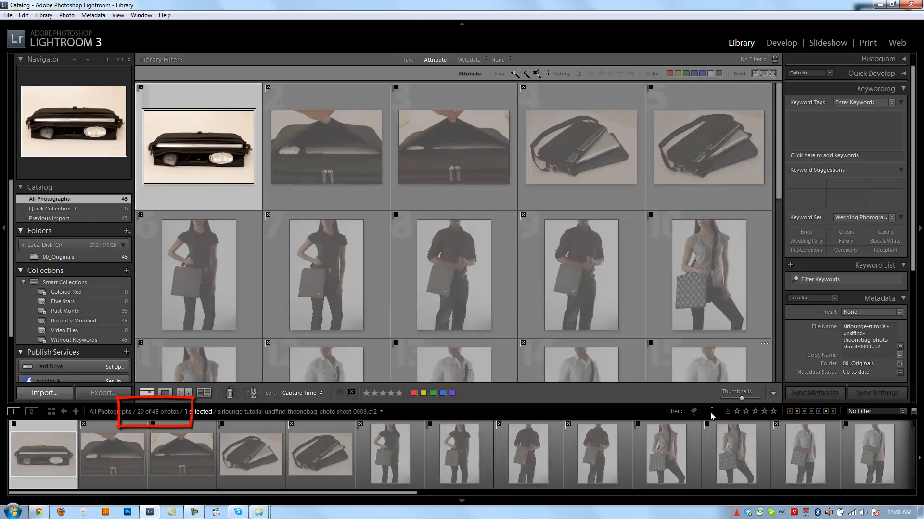
left_click(702, 411)
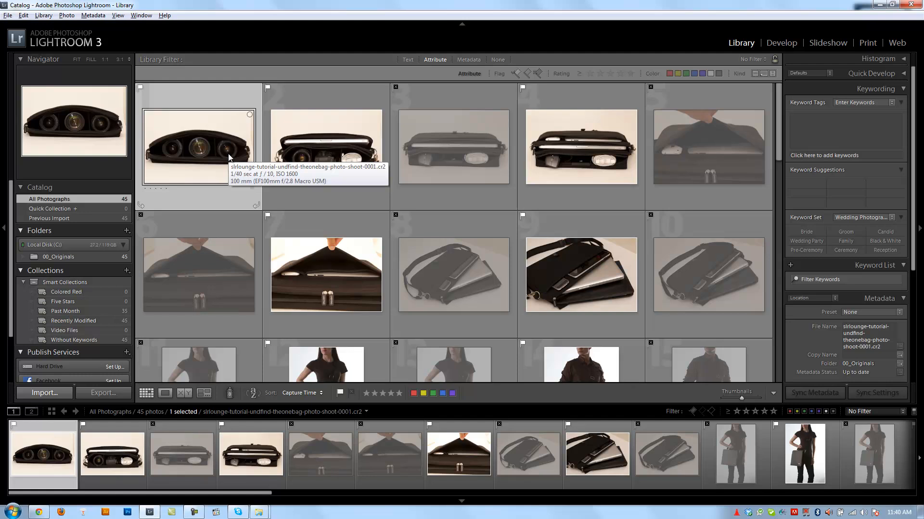
mouse_move(229, 159)
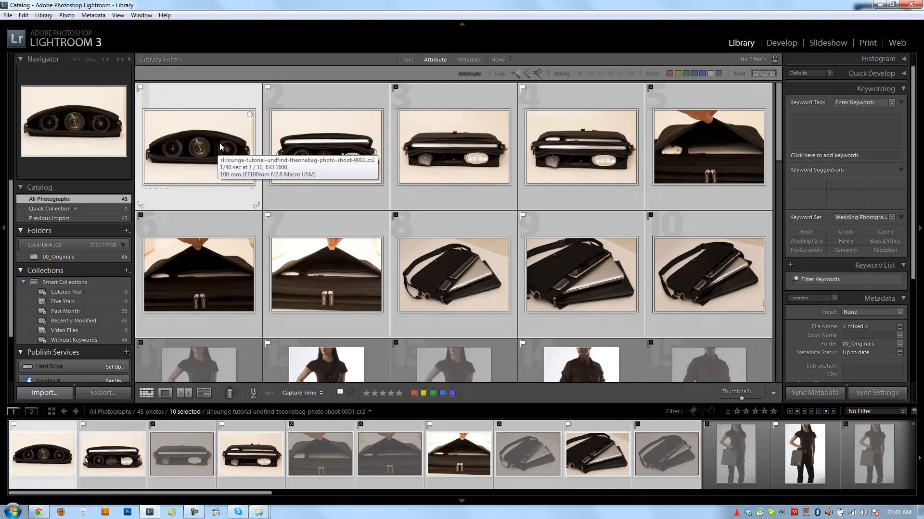
left_click(198, 146)
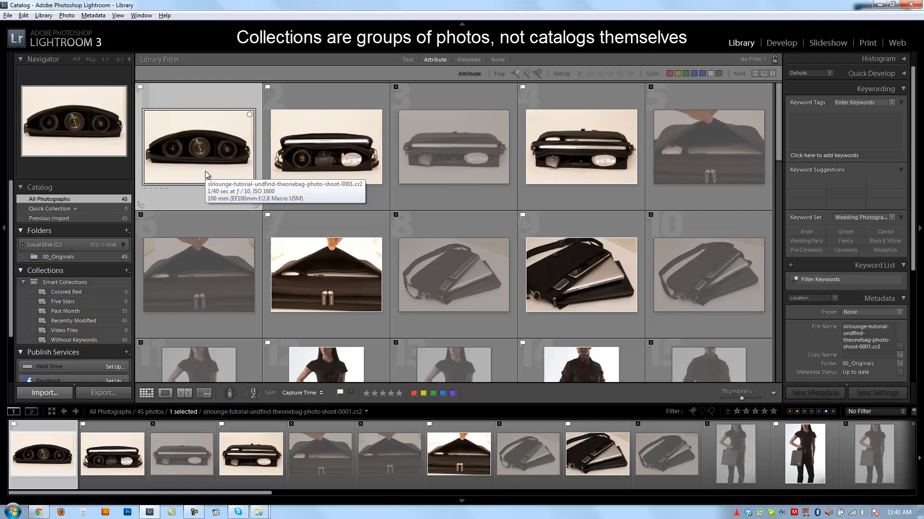
mouse_move(230, 150)
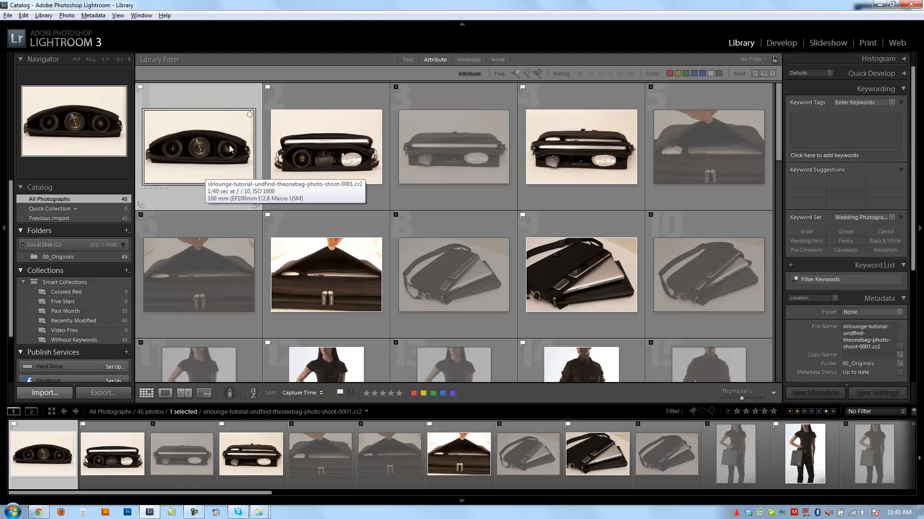
mouse_move(63, 324)
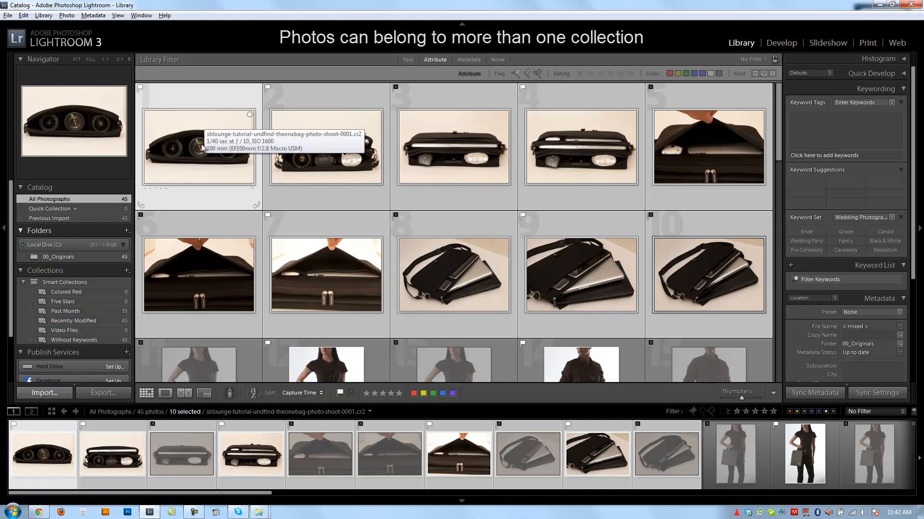
mouse_move(212, 137)
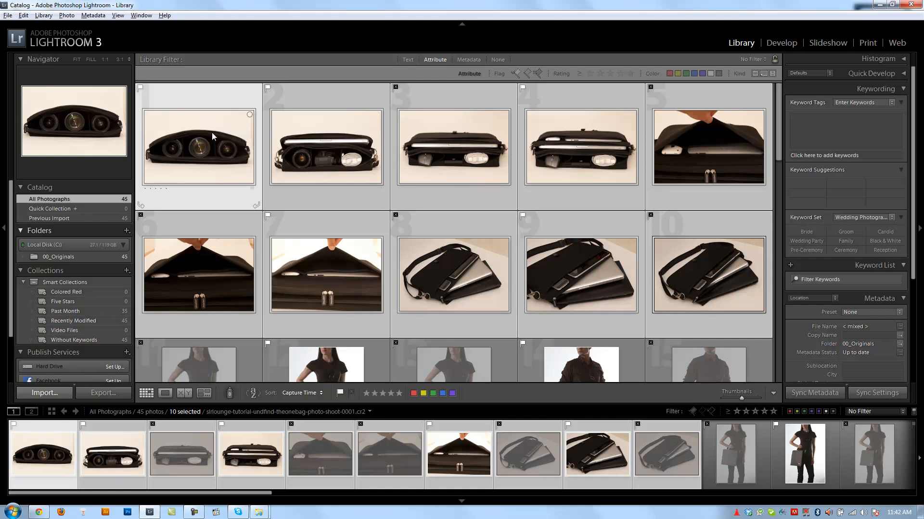
mouse_move(336, 153)
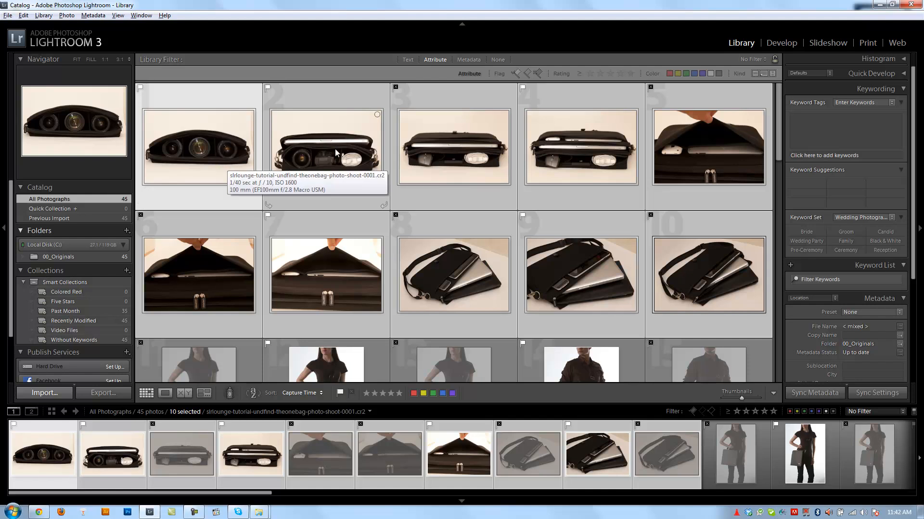
Select only the first bag photo in the Library grid, deselecting the rest.
left_click(198, 146)
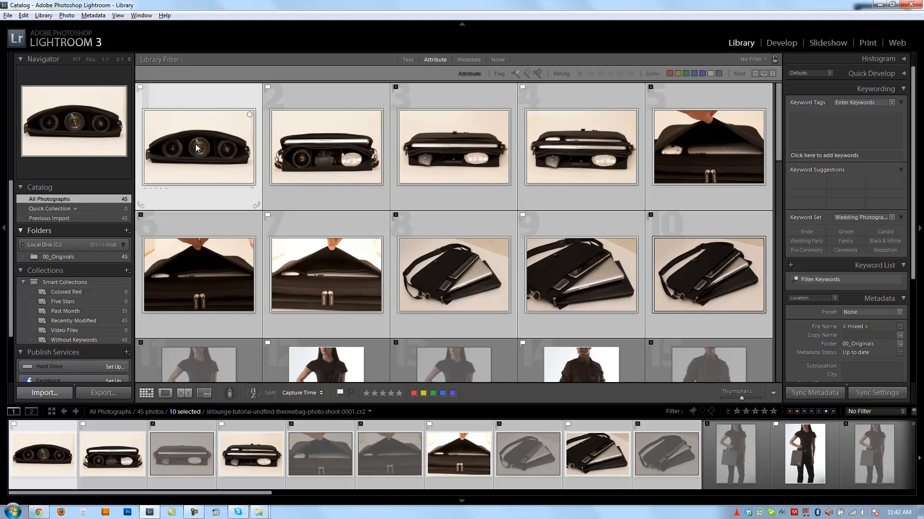
left_click(198, 146)
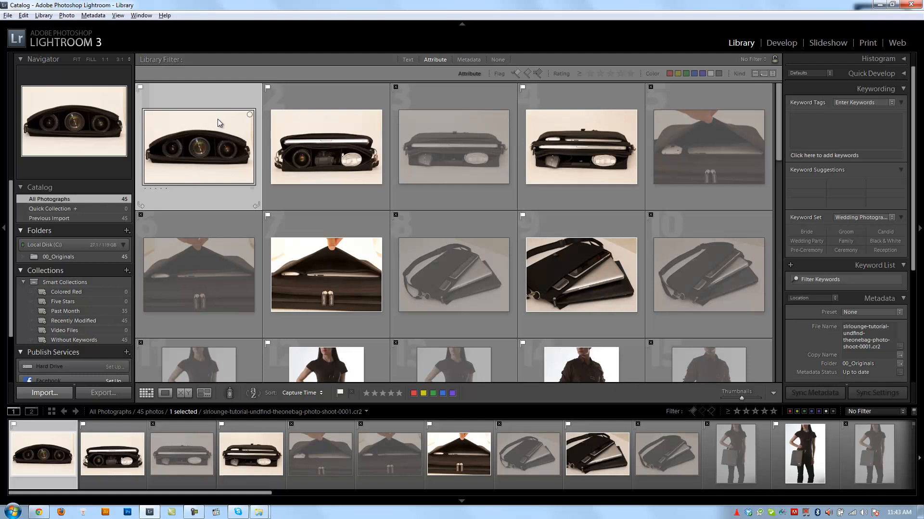
mouse_move(259, 209)
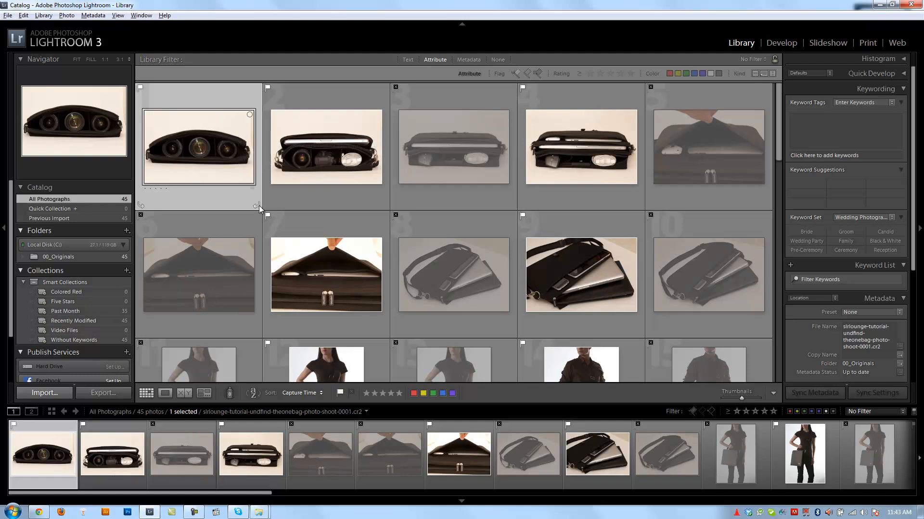